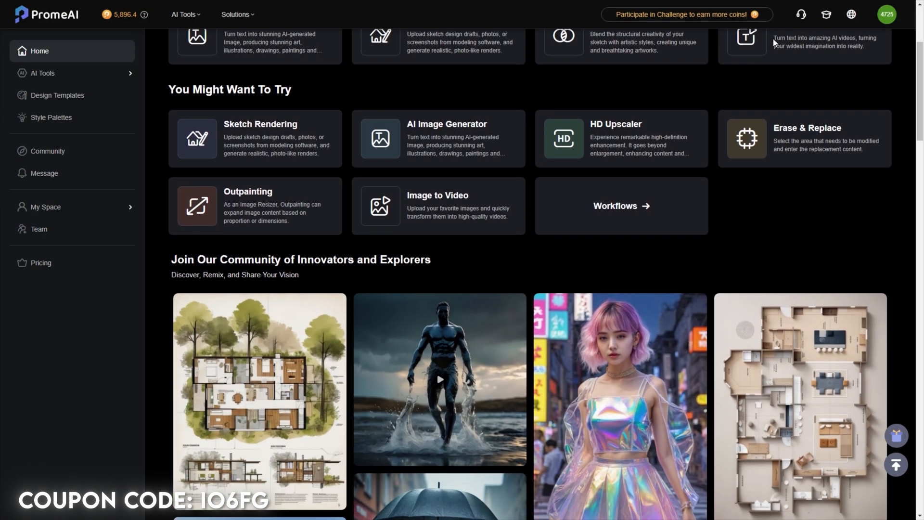
Step: Browse the PromeAI home page and scroll through the AI Tools categories list
{"action": "scroll", "scroll_direction": "down", "scroll_amount": 3}
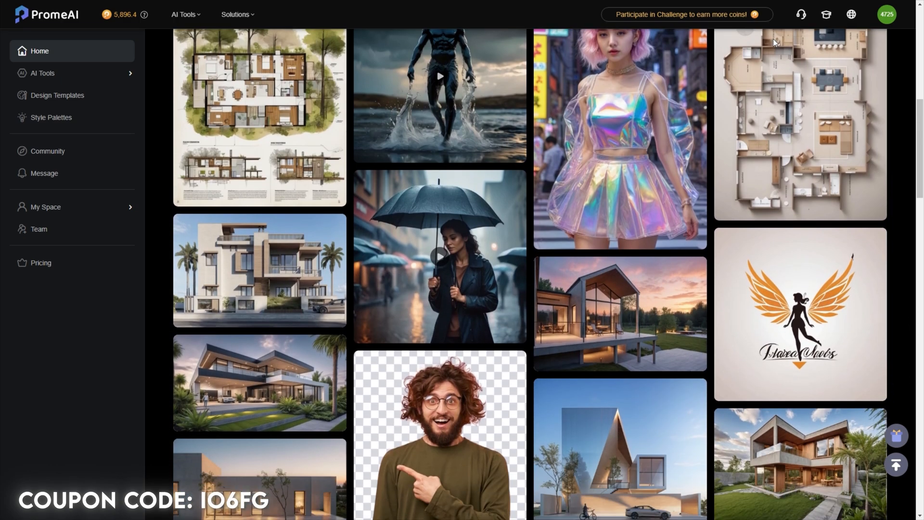
{"action": "left_click", "coordinate": [183, 14]}
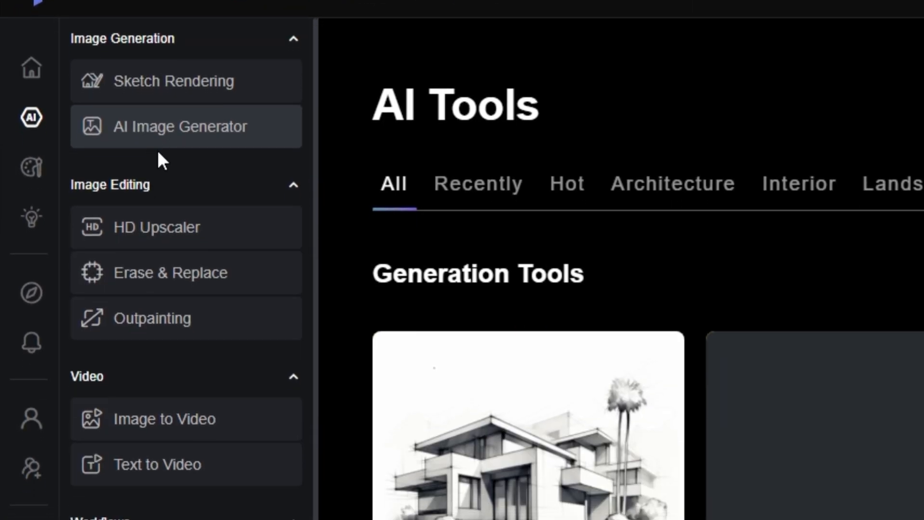
{"action": "scroll", "scroll_direction": "down", "scroll_amount": 3}
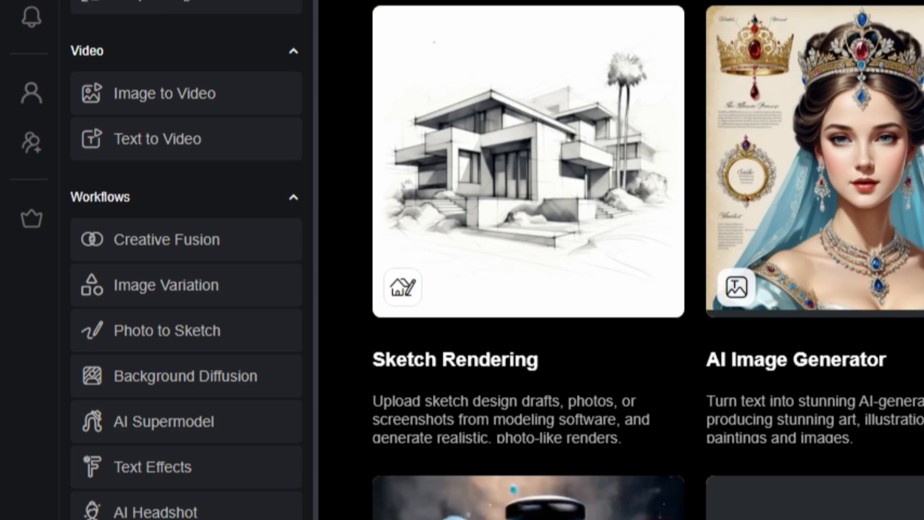
{"action": "scroll", "scroll_direction": "down", "scroll_amount": 3}
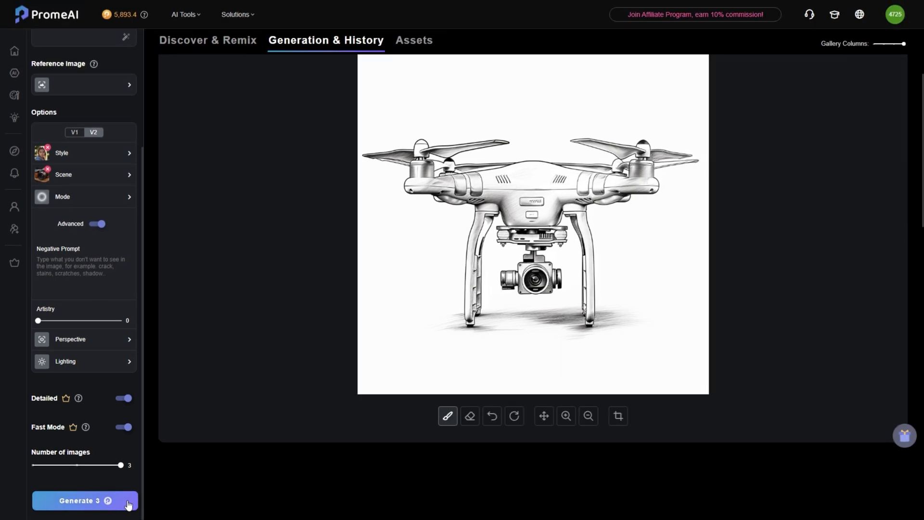
Step: Generate three realistic drone renders from the sketch and view the results
{"action": "left_click", "coordinate": [85, 500]}
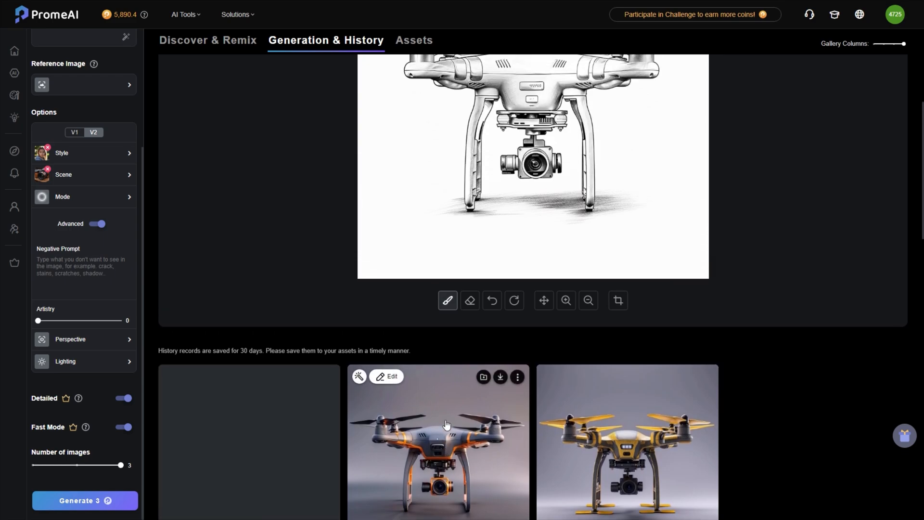
{"action": "scroll", "scroll_direction": "down", "scroll_amount": 3}
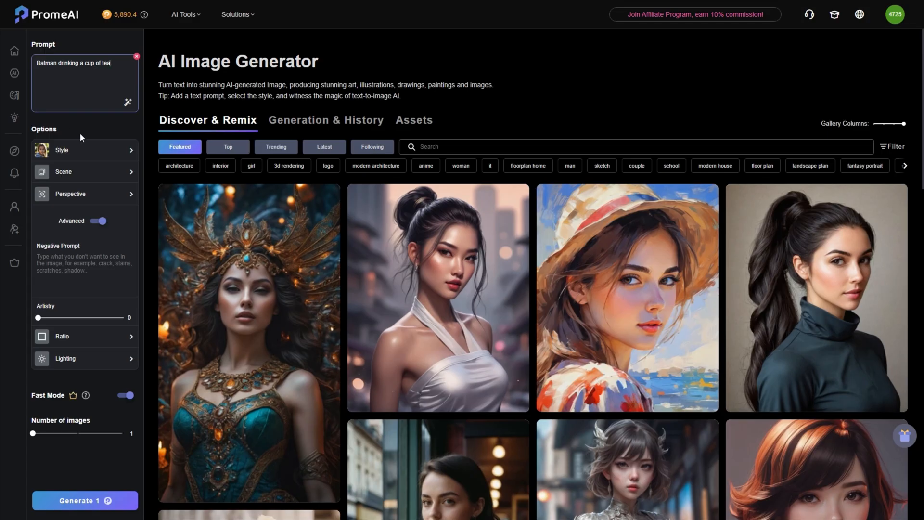
Step: Request three images for the 'Batman drinking a cup of tea' prompt in AI Image Generator
{"action": "left_click", "coordinate": [62, 151]}
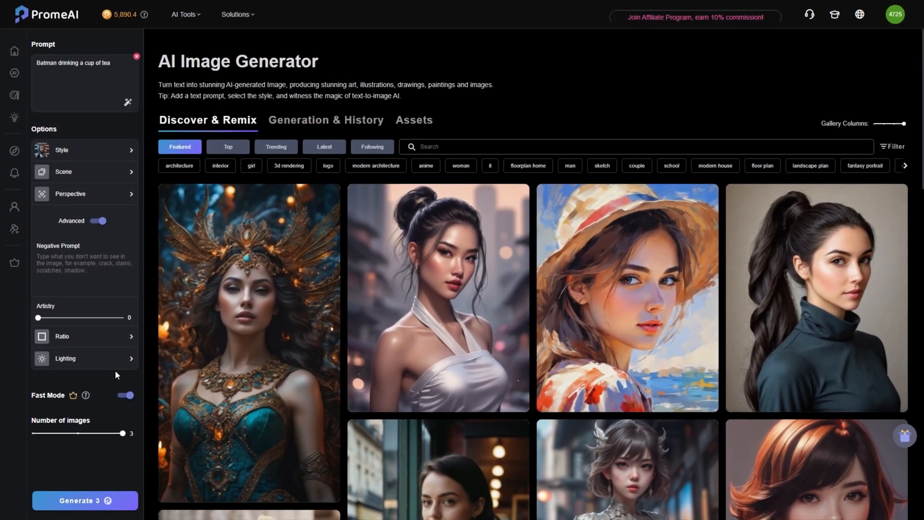
{"action": "left_click", "coordinate": [84, 500]}
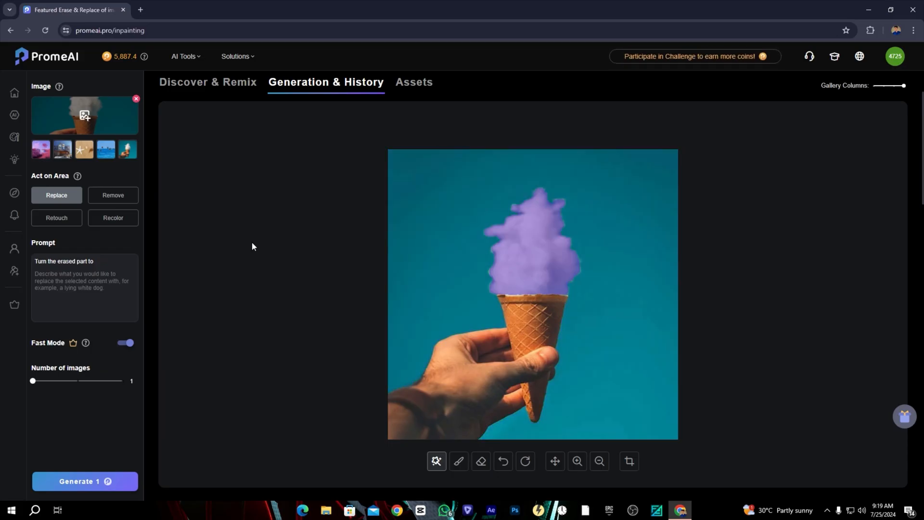
Step: Launch Topaz Video AI and import the 1920x1080, 24 FPS movie clip
{"action": "left_click", "coordinate": [85, 484]}
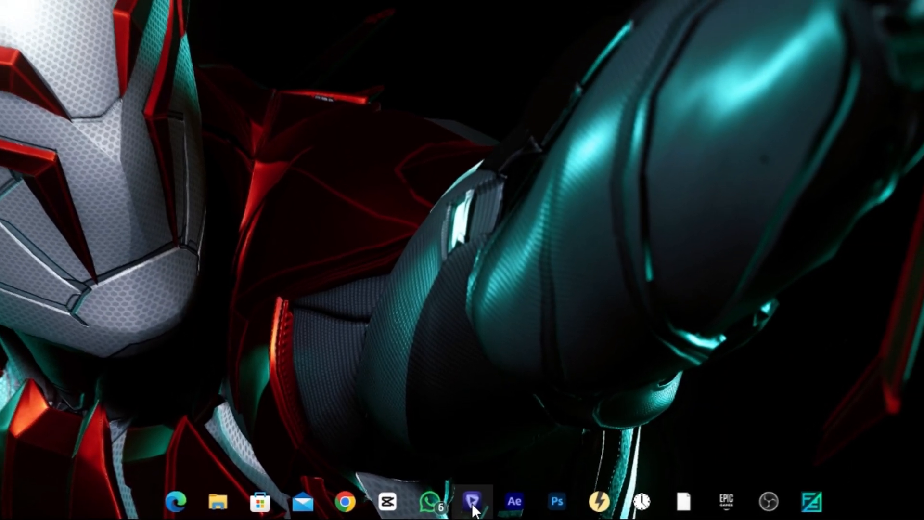
{"action": "left_click", "coordinate": [472, 503]}
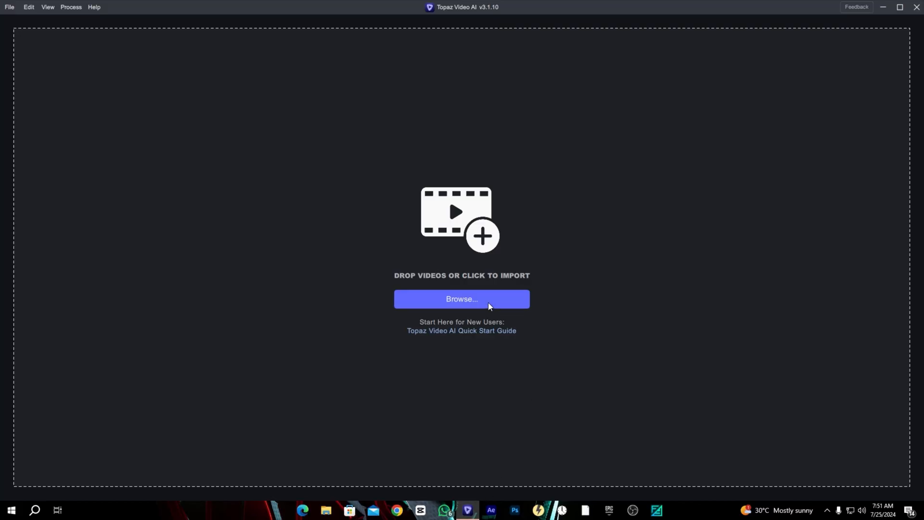
{"action": "left_click", "coordinate": [461, 299]}
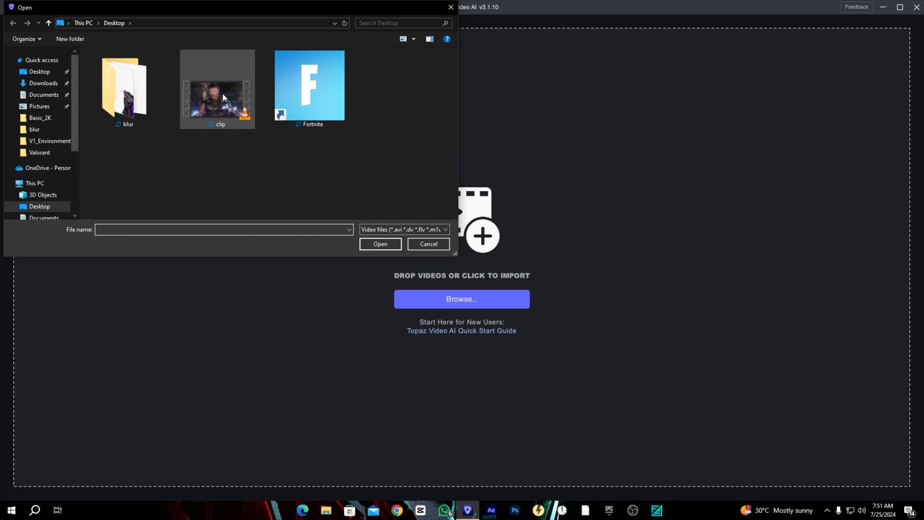
{"action": "double_click", "coordinate": [217, 100]}
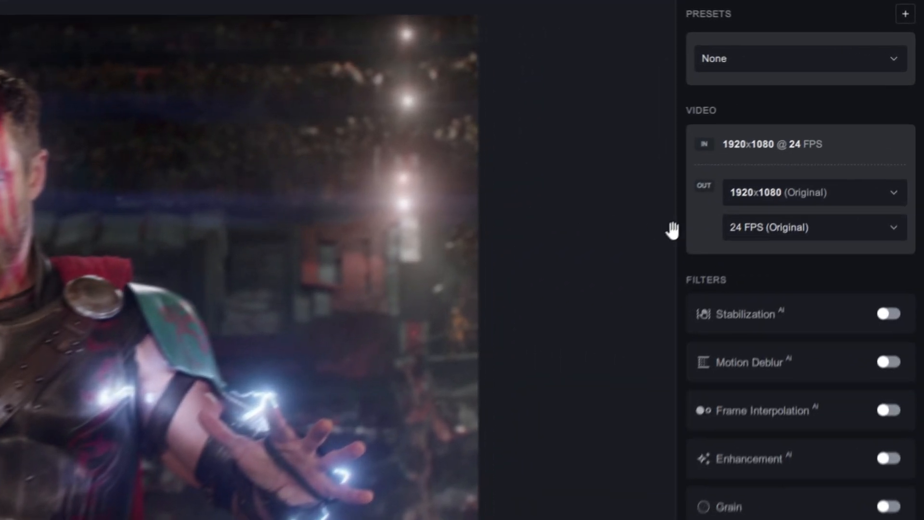
Step: Set output to 2x Upscale (3840x2160) and show the Enhancement parameter modes
{"action": "left_click", "coordinate": [814, 192]}
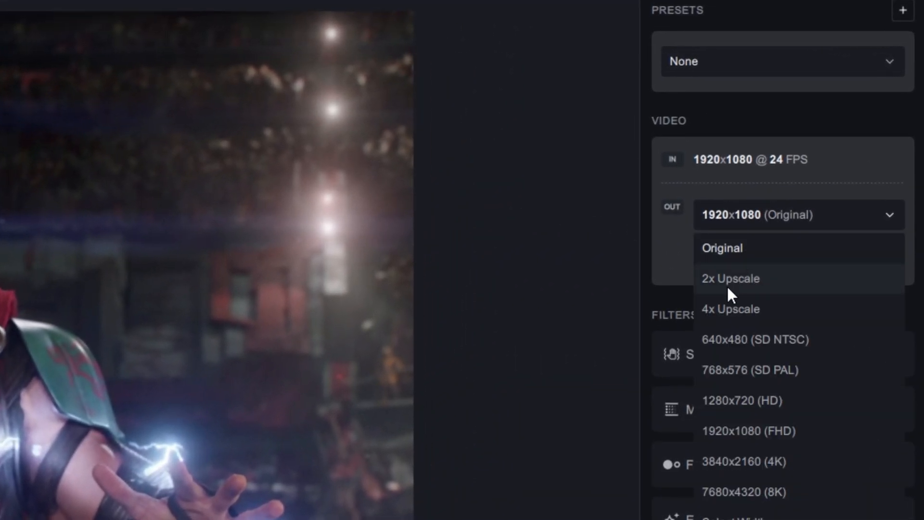
{"action": "left_click", "coordinate": [730, 278]}
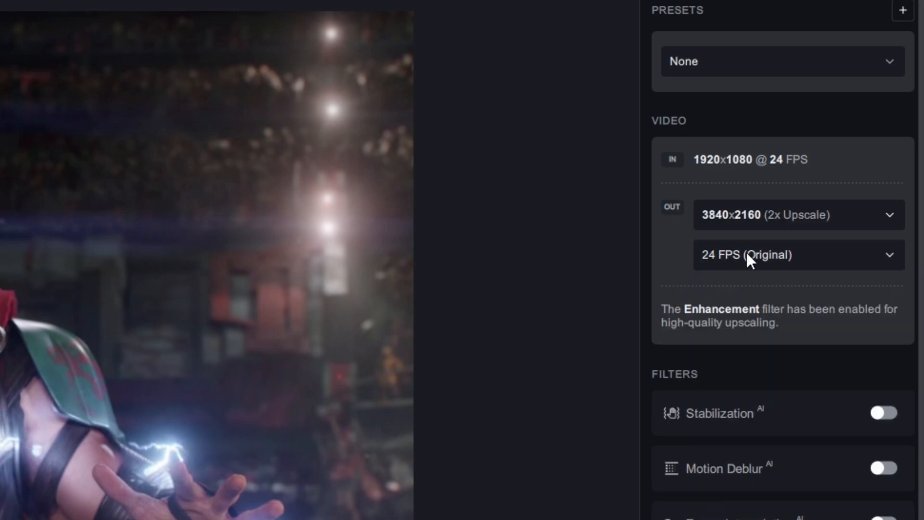
{"action": "left_click", "coordinate": [797, 255]}
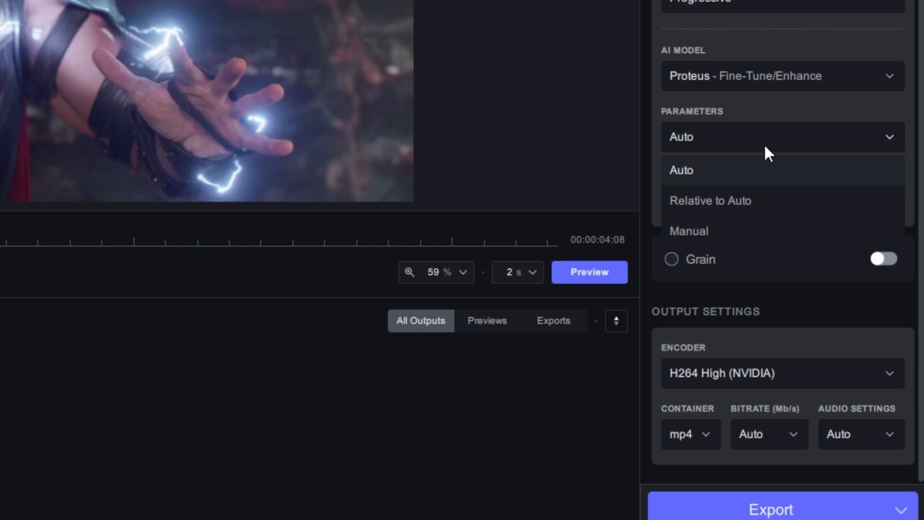
Step: Switch Proteus enhancement to Manual with Revert Compression 70 and Recover Details 80
{"action": "left_click", "coordinate": [688, 230]}
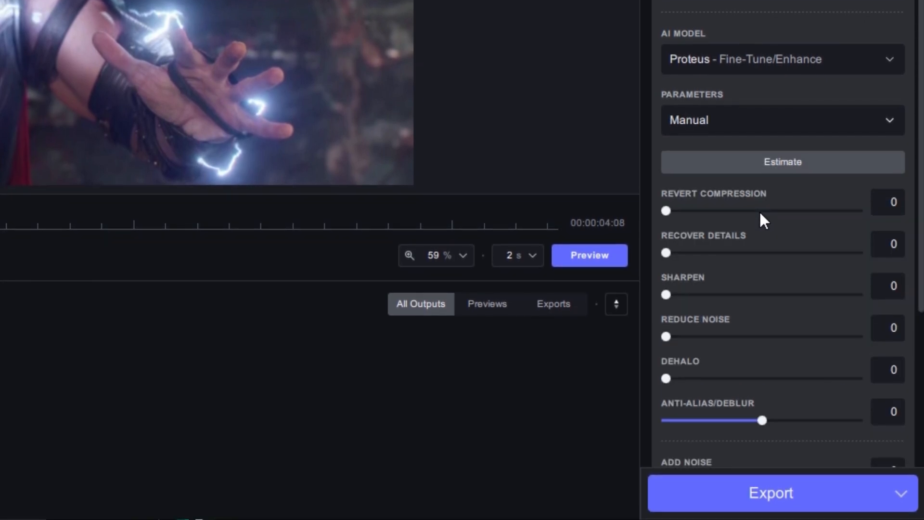
{"action": "left_click_drag", "start_coordinate": [665, 211], "coordinate": [712, 211]}
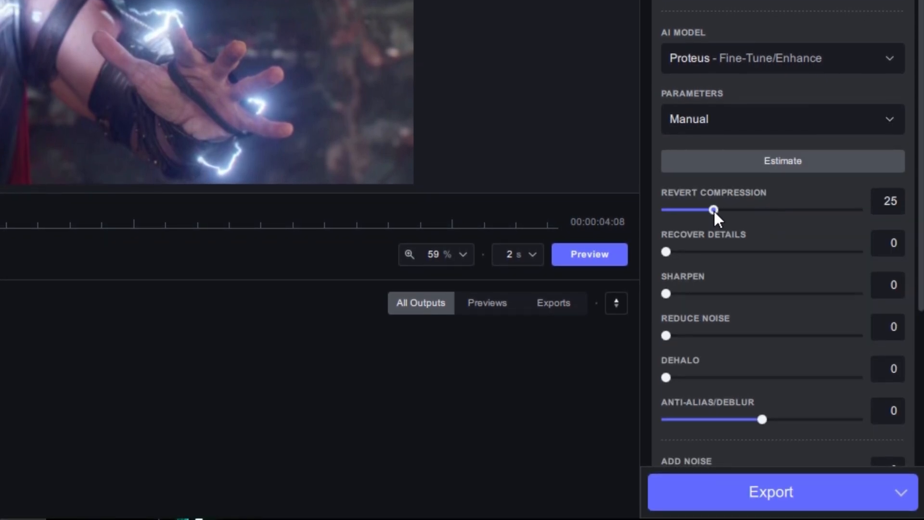
{"action": "left_click_drag", "start_coordinate": [713, 210], "coordinate": [802, 210]}
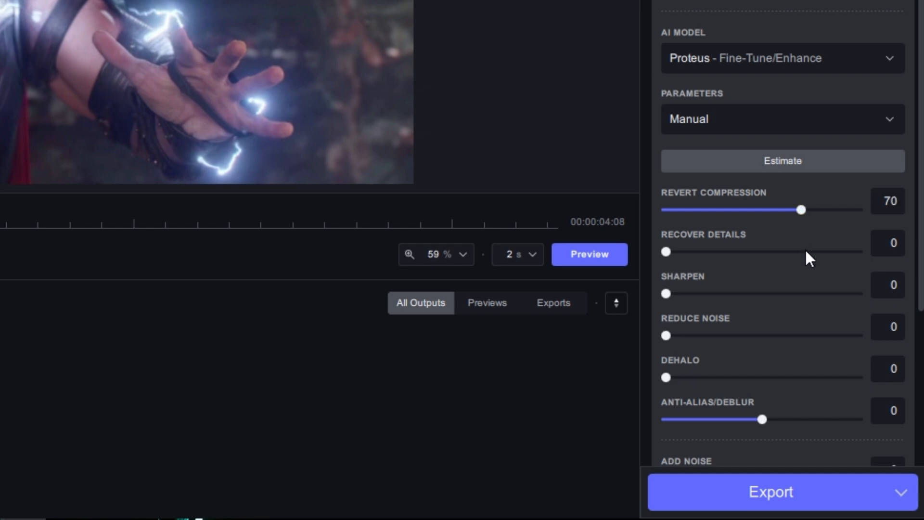
{"action": "left_click_drag", "start_coordinate": [666, 251], "coordinate": [820, 251]}
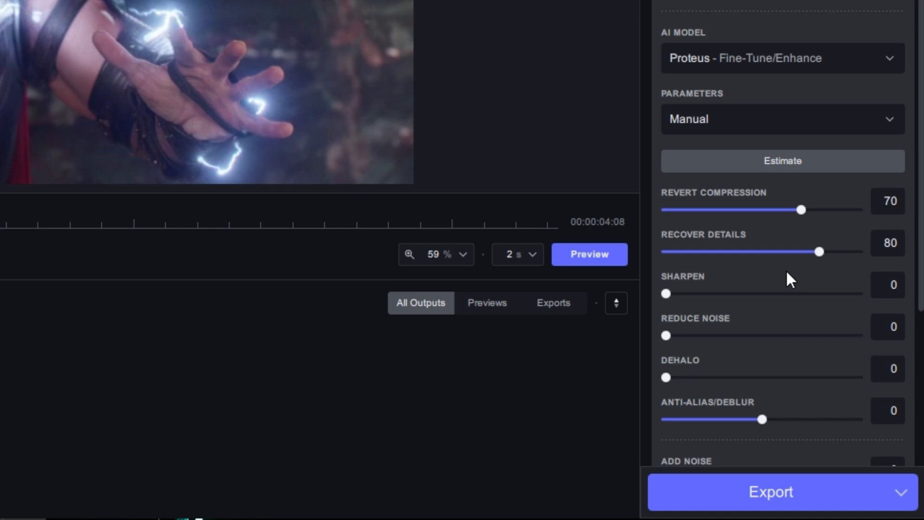
Step: Set Sharpen, Reduce Noise and Dehalo to 10 and Anti-Alias/Deblur to -100
{"action": "left_click_drag", "start_coordinate": [665, 293], "coordinate": [699, 293]}
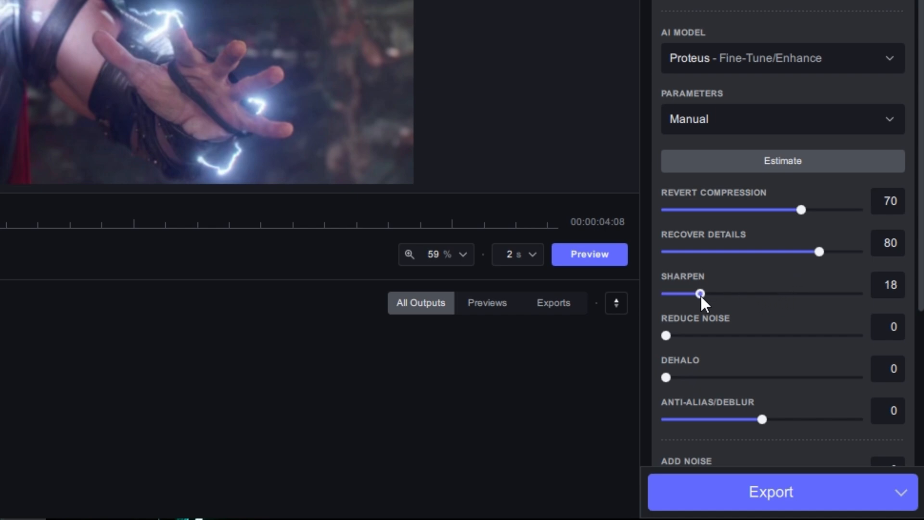
{"action": "left_click_drag", "start_coordinate": [702, 293], "coordinate": [689, 293]}
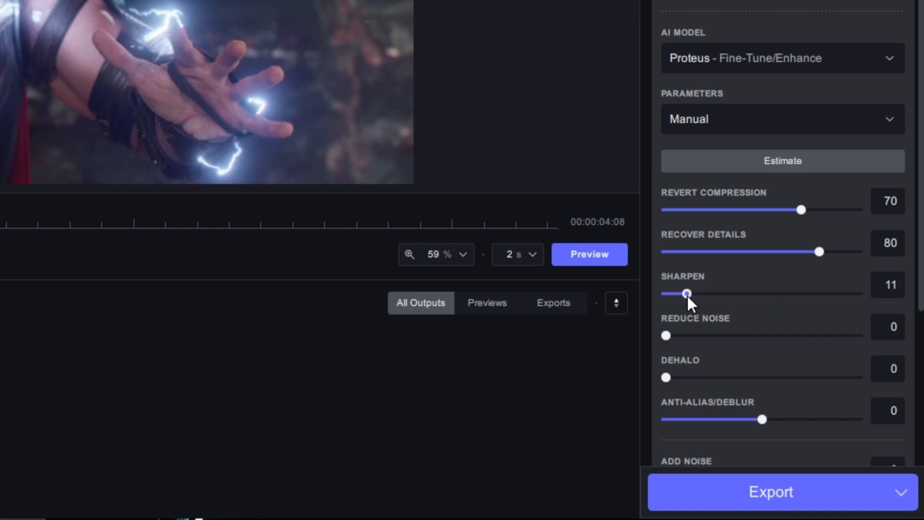
{"action": "left_click_drag", "start_coordinate": [665, 336], "coordinate": [684, 336]}
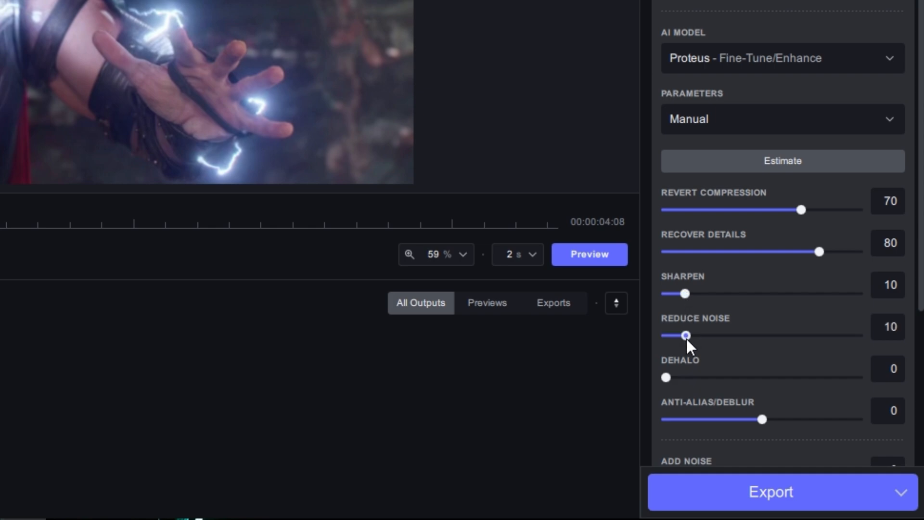
{"action": "left_click_drag", "start_coordinate": [665, 378], "coordinate": [685, 377]}
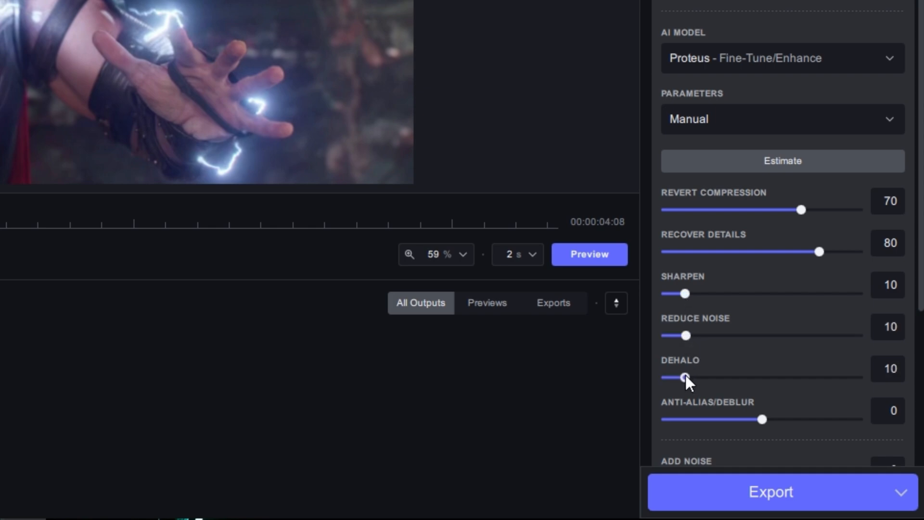
{"action": "left_click_drag", "start_coordinate": [763, 419], "coordinate": [727, 419]}
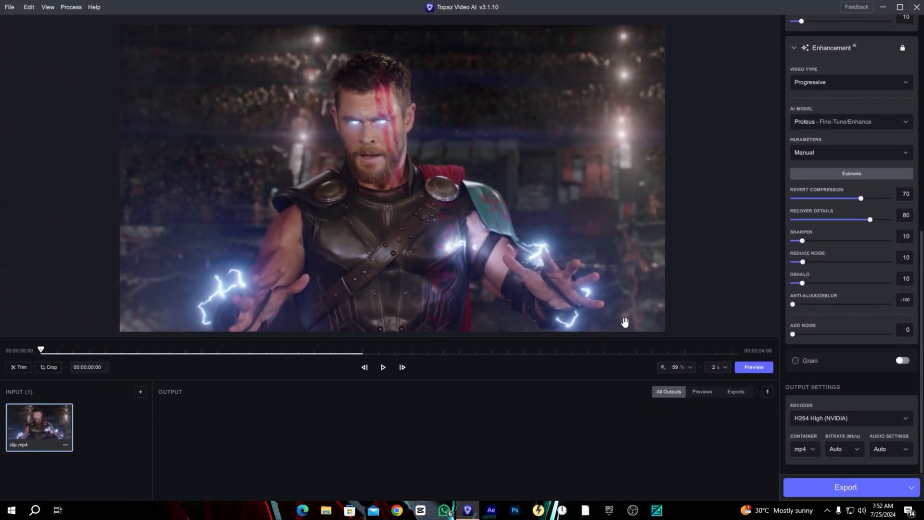
{"action": "left_click", "coordinate": [753, 367]}
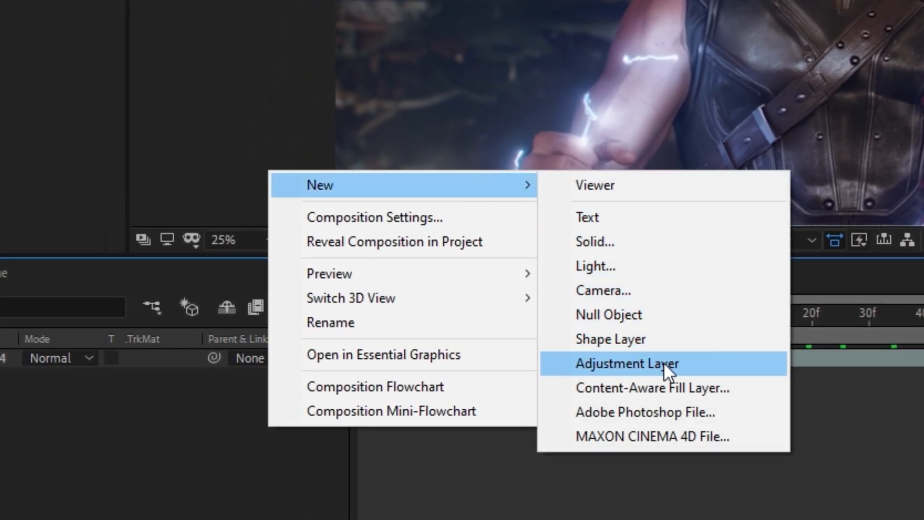
Step: Add a new adjustment layer to the clip's composition
{"action": "left_click", "coordinate": [627, 363]}
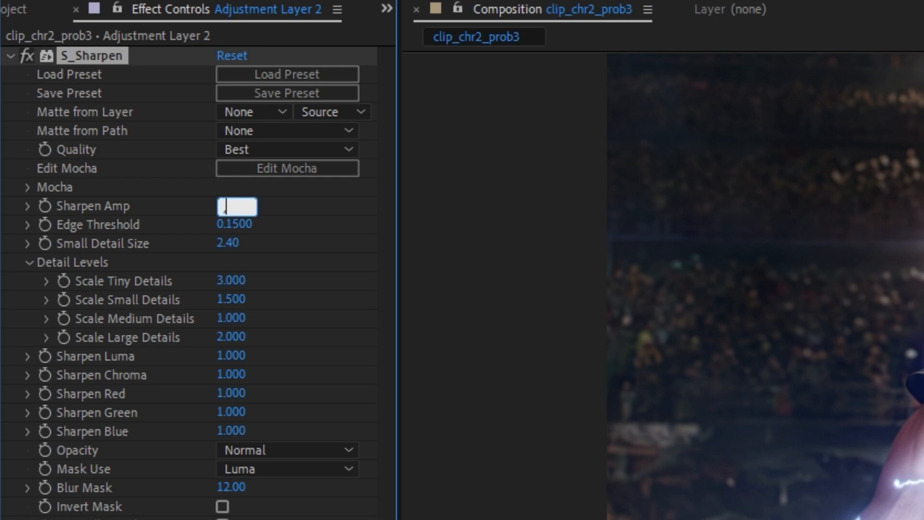
Step: Set S_Sharpen to Sharpen Amp 0.5 and Small Detail Size 5.00, then search for Unsharp Mask
{"action": "type", "text": "5.000"}
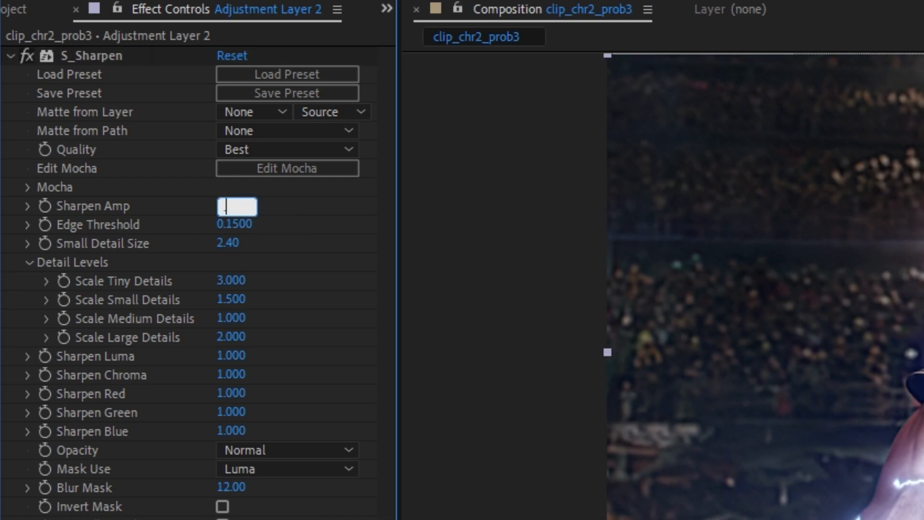
{"action": "type", "text": "0.500"}
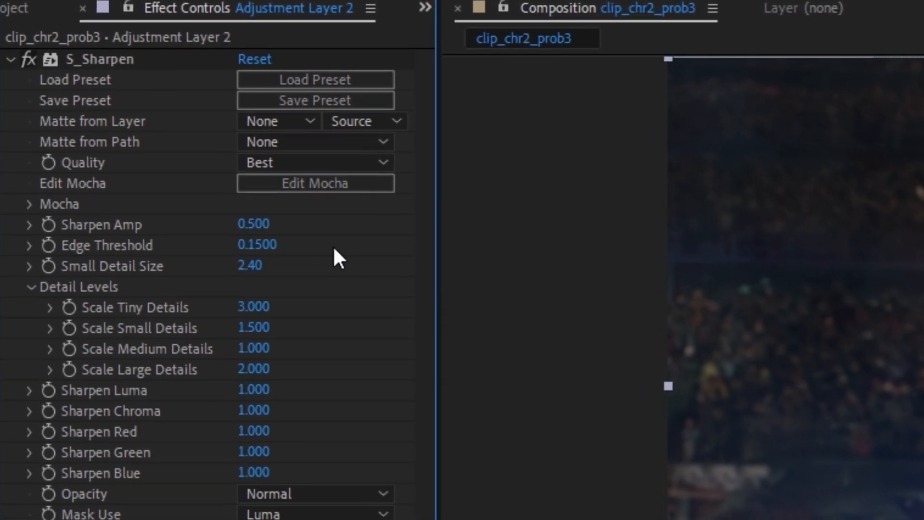
{"action": "double_click", "coordinate": [248, 266]}
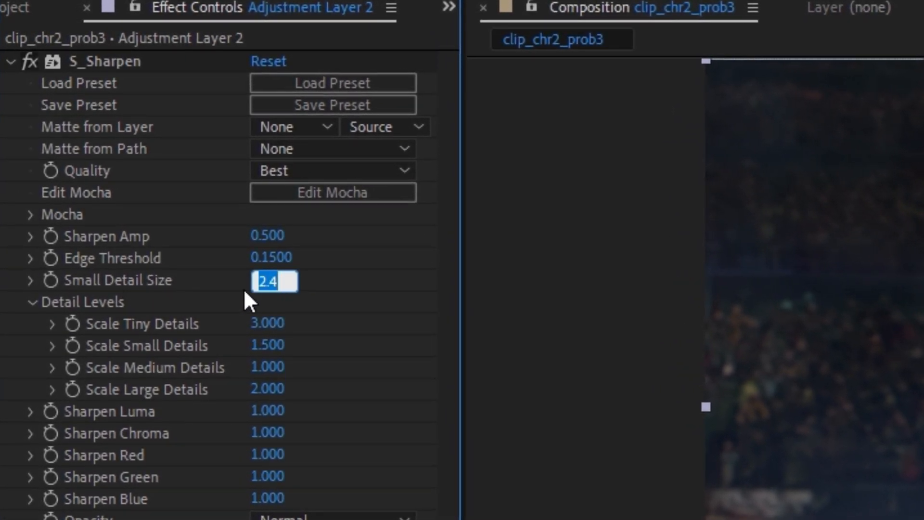
{"action": "type", "text": "5.00"}
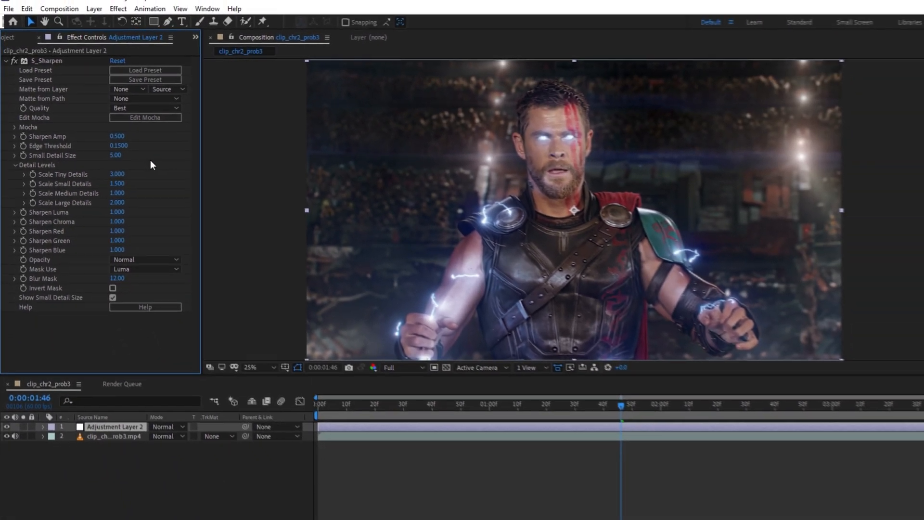
{"action": "type", "text": "u"}
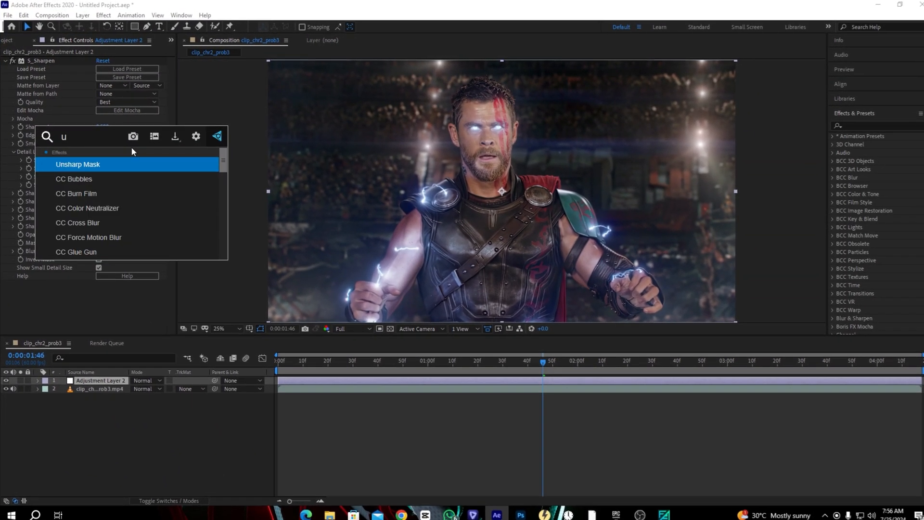
Step: Apply Unsharp Mask below S_Sharpen with Amount 30 and Radius 50
{"action": "type", "text": "n"}
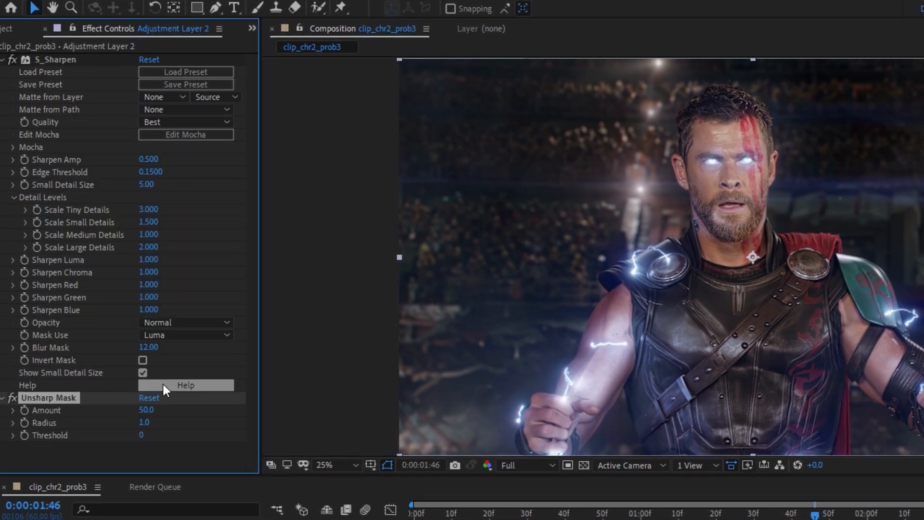
{"action": "left_click", "coordinate": [146, 410]}
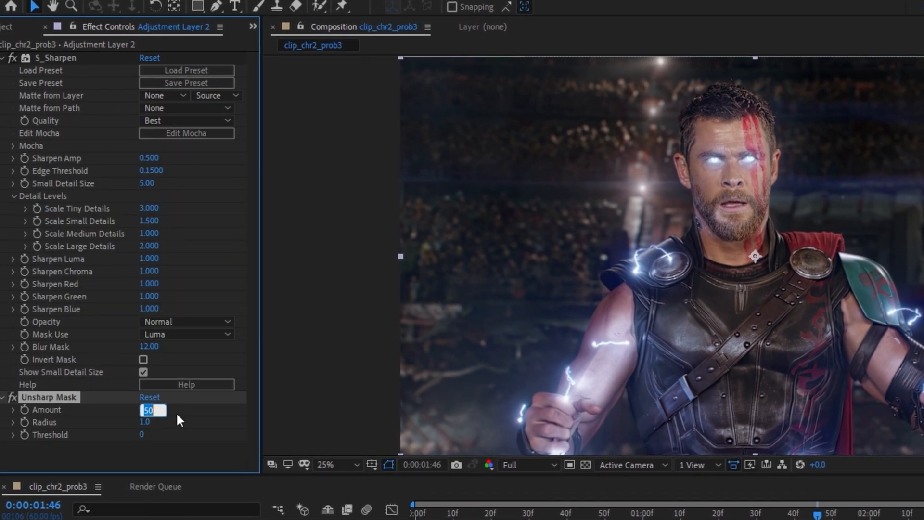
{"action": "type", "text": "30.0"}
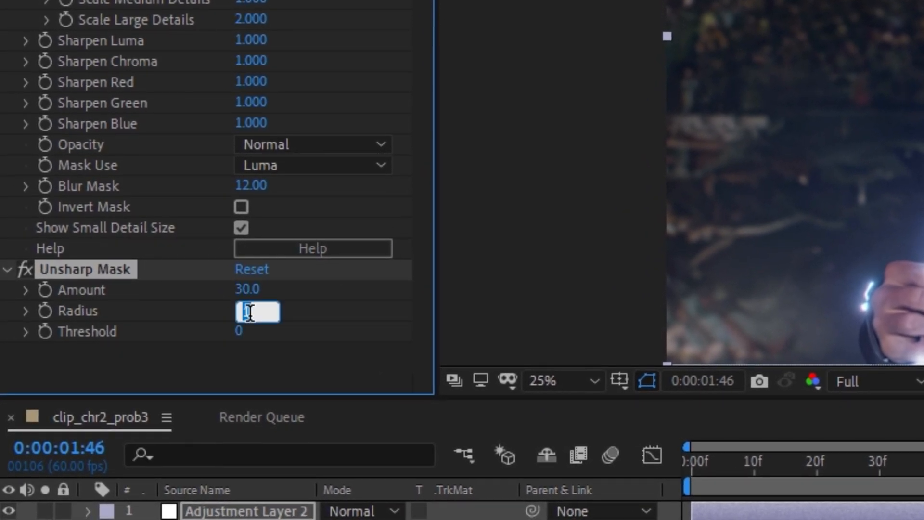
{"action": "type", "text": "50"}
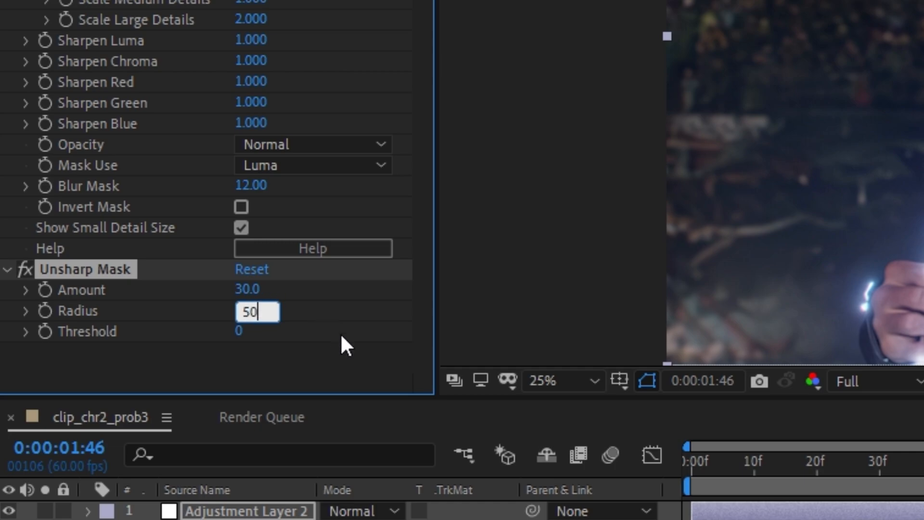
{"action": "key", "text": "Enter"}
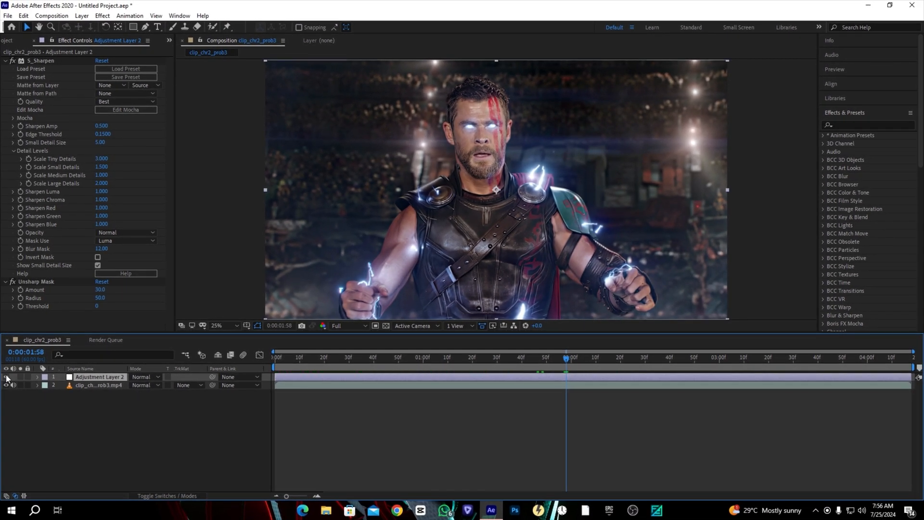
Step: Apply Magic Bullet Looks to the adjustment layer and open its Looks grading editor
{"action": "type", "text": "lo"}
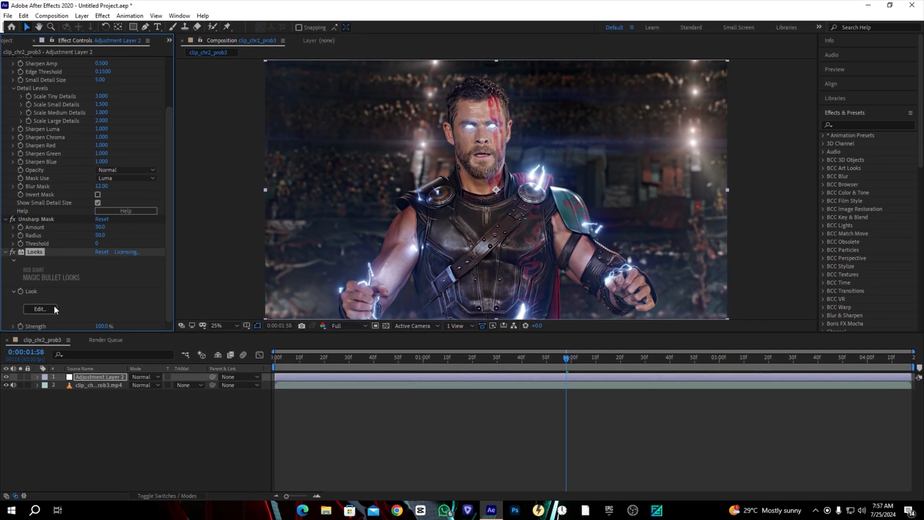
{"action": "left_click", "coordinate": [39, 308]}
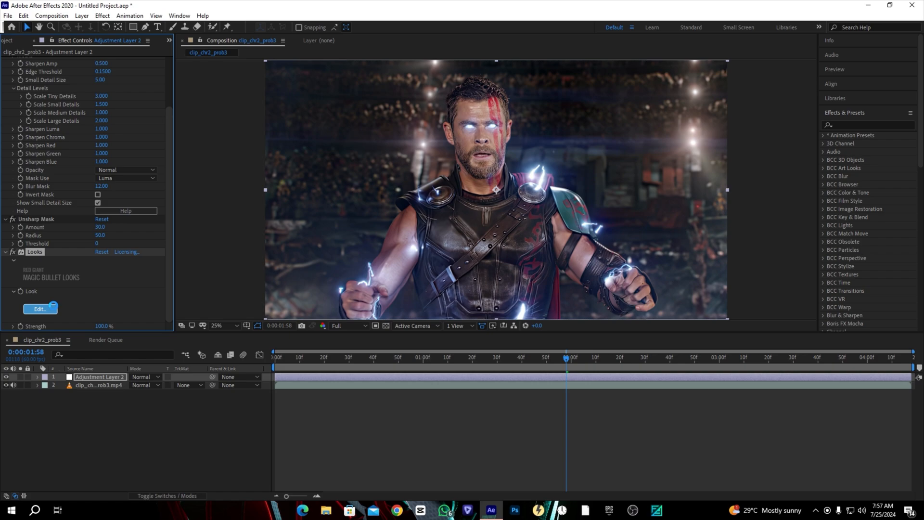
{"action": "left_click", "coordinate": [38, 308]}
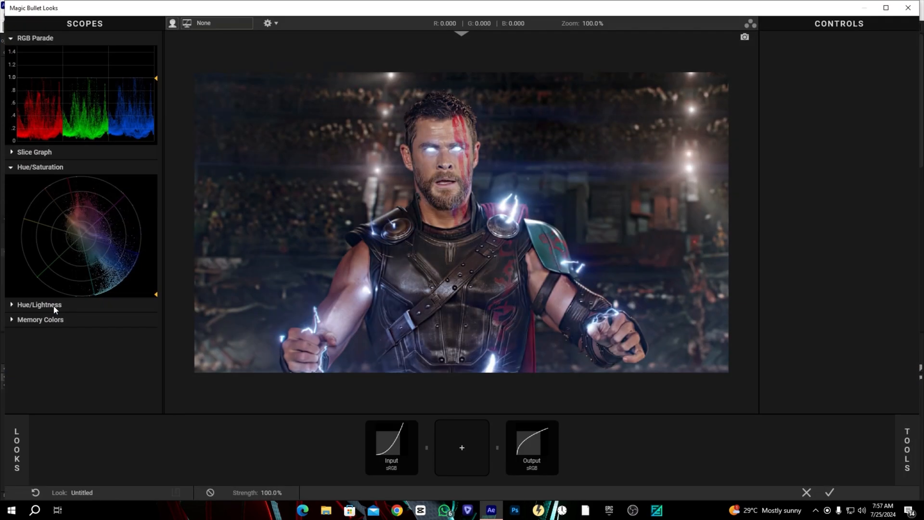
Step: Add a LUT tool from Color Correction and apply the Vibrance Thing LUT to the clip
{"action": "left_click", "coordinate": [907, 450]}
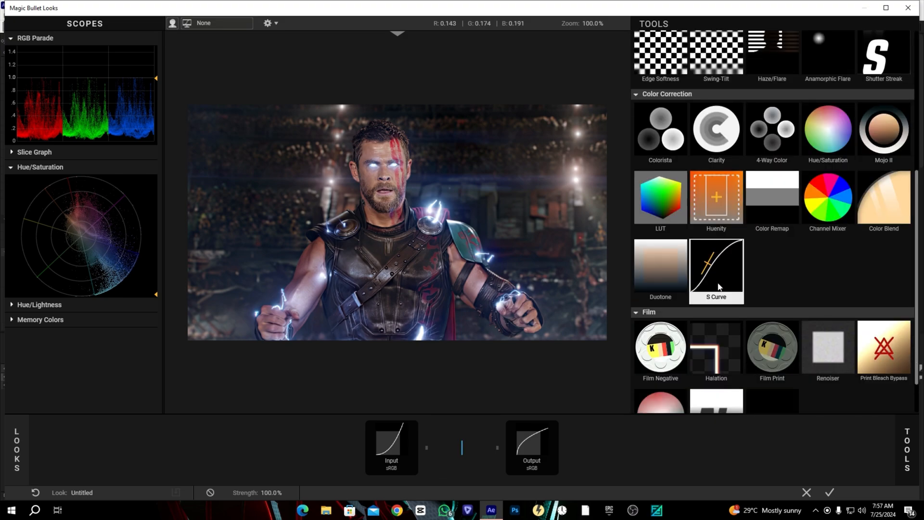
{"action": "left_click", "coordinate": [660, 197]}
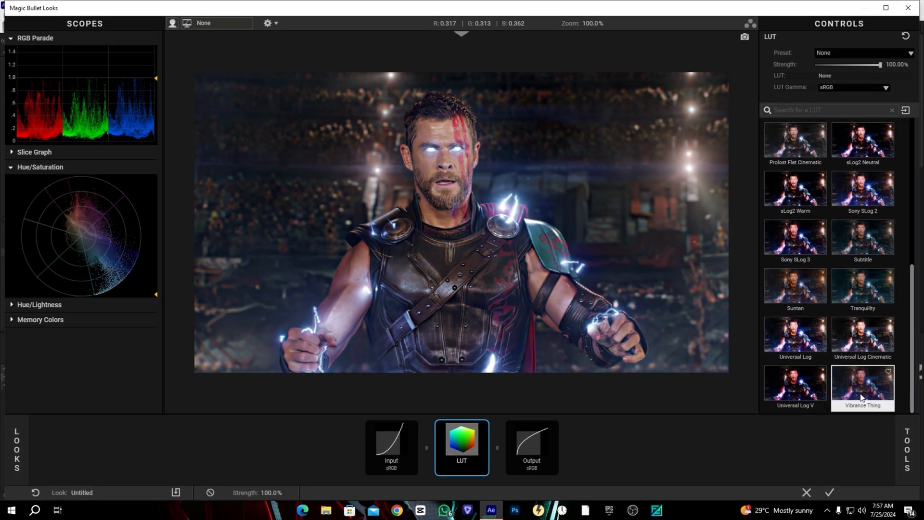
{"action": "left_click", "coordinate": [862, 386]}
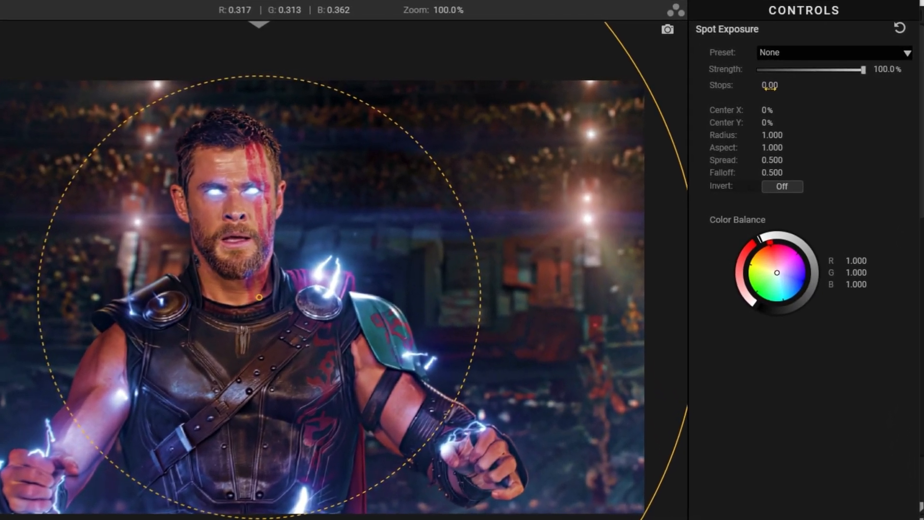
Step: Set Spot Exposure to +0.50 stops with radius 0.652, spread 0.852 and falloff 0.080
{"action": "left_click", "coordinate": [768, 84]}
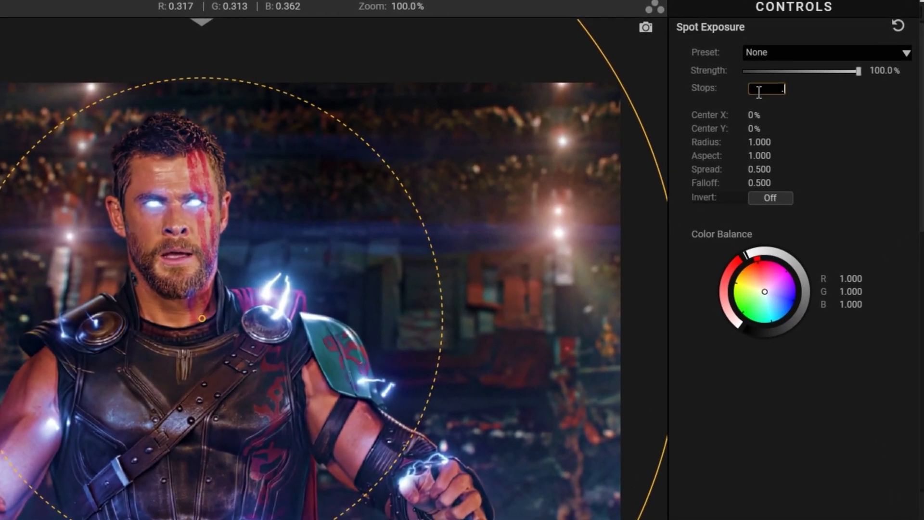
{"action": "type", "text": "+0.50"}
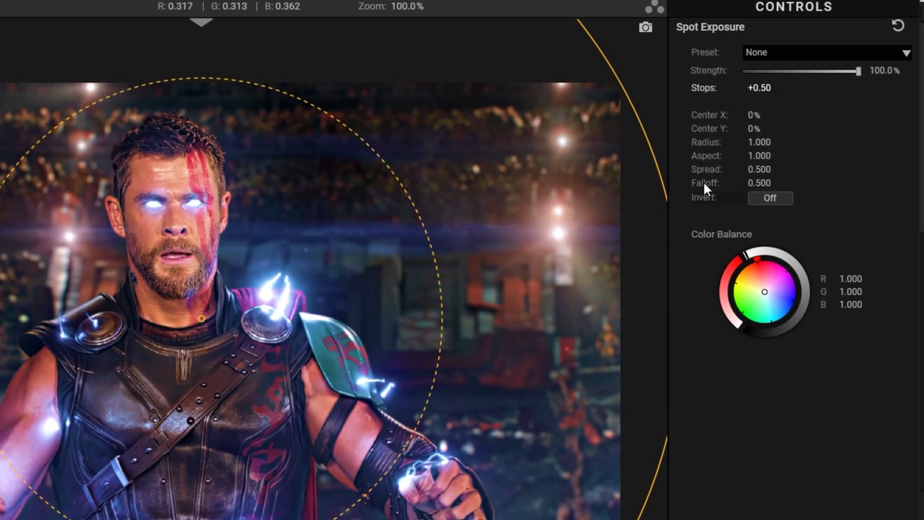
{"action": "left_click_drag", "start_coordinate": [598, 319], "coordinate": [575, 319]}
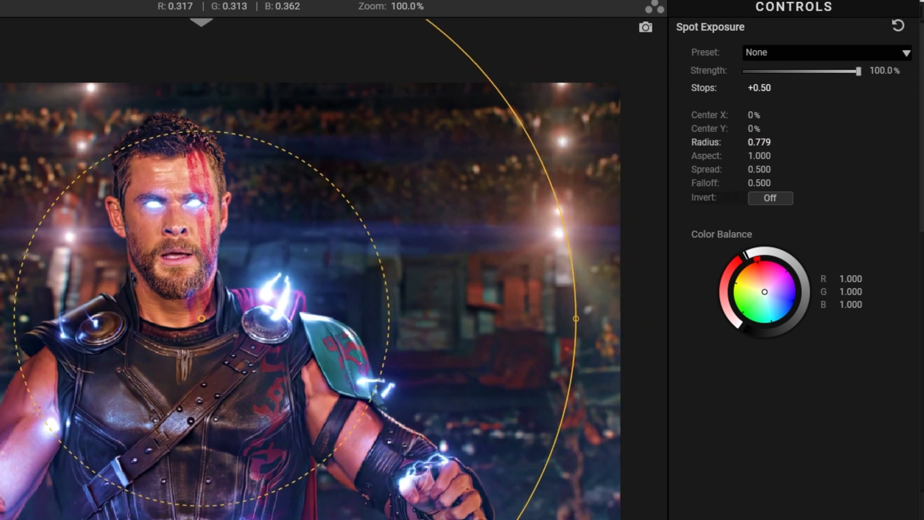
{"action": "left_click_drag", "start_coordinate": [575, 319], "coordinate": [513, 319]}
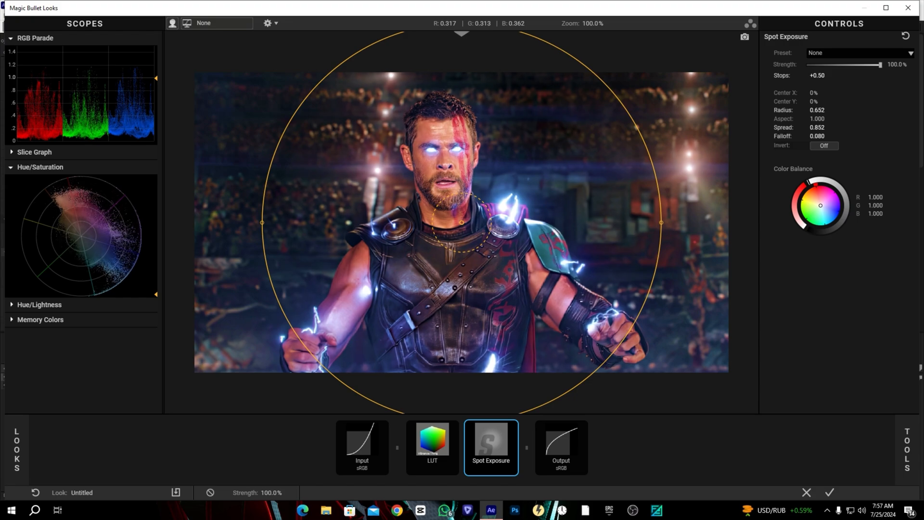
{"action": "left_click", "coordinate": [907, 451]}
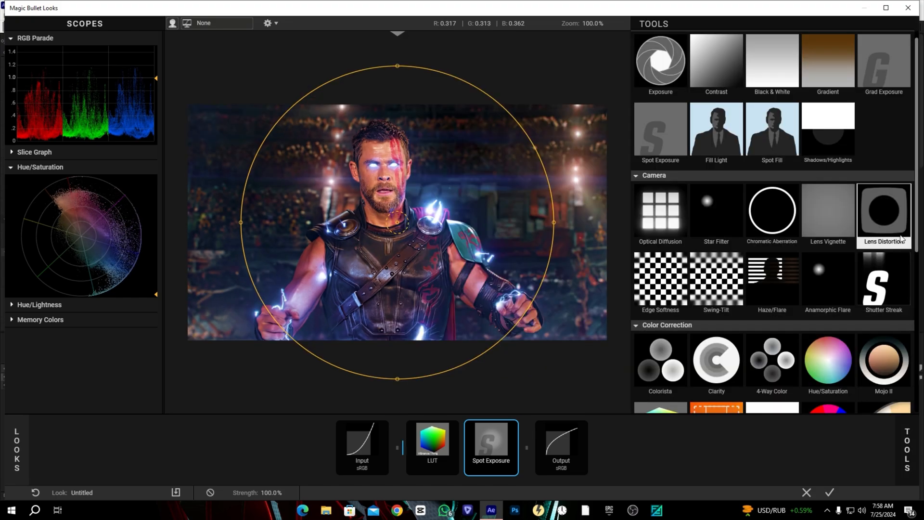
{"action": "mouse_move", "coordinate": [828, 211]}
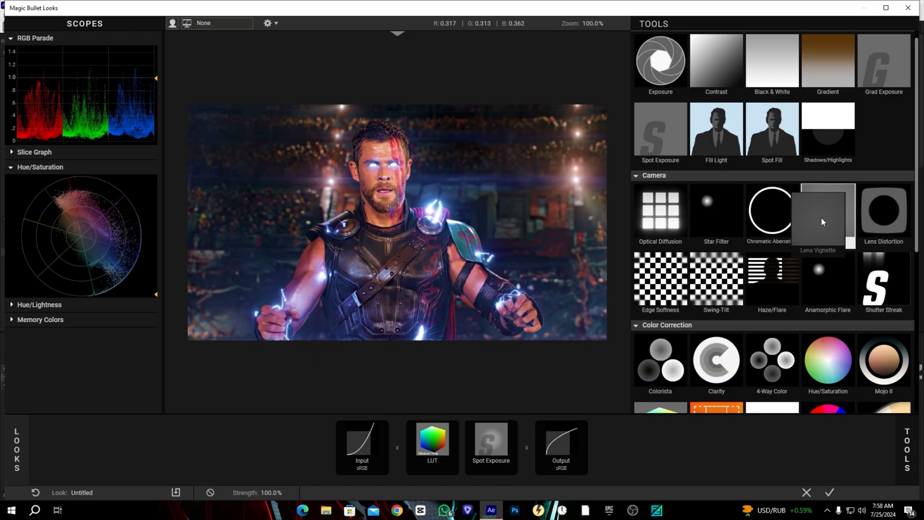
Step: Add a Lens Vignette at strength 84.29%, vignette 83.40% and highlights 3%
{"action": "left_click", "coordinate": [827, 211]}
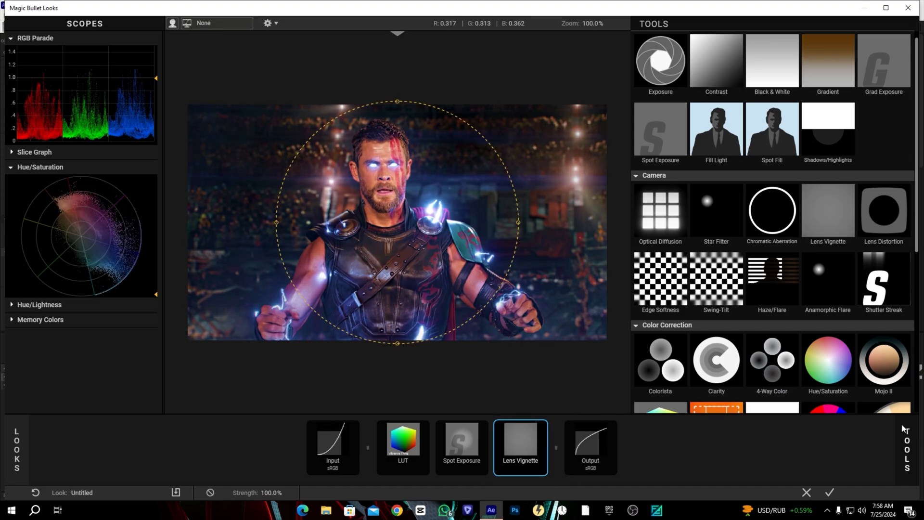
{"action": "left_click", "coordinate": [520, 445]}
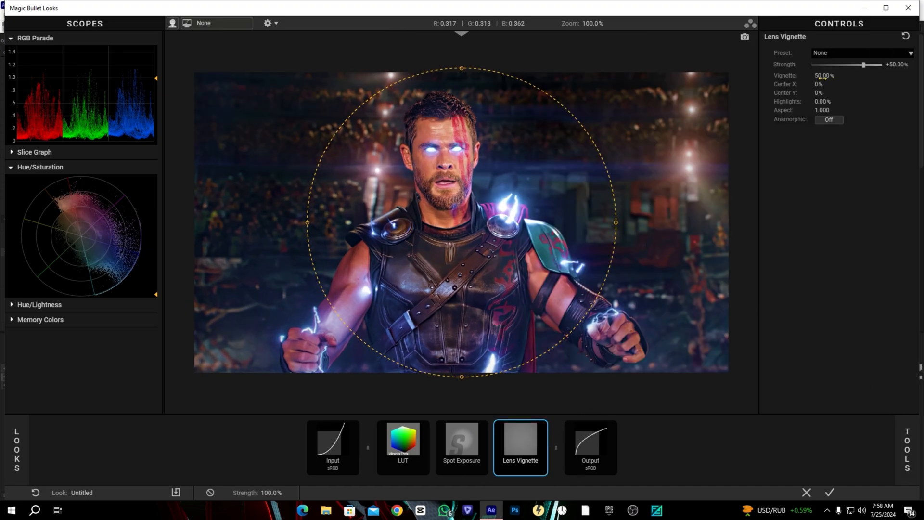
{"action": "left_click_drag", "start_coordinate": [864, 65], "coordinate": [870, 65]}
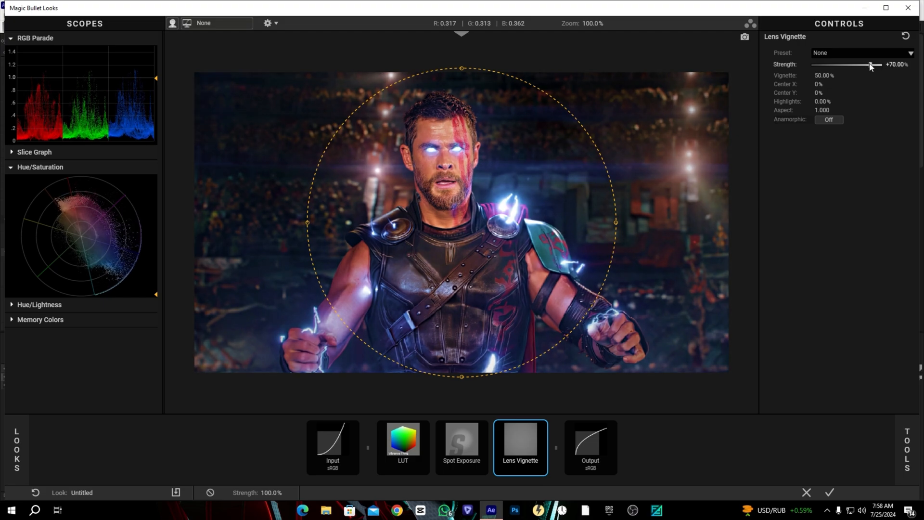
{"action": "left_click_drag", "start_coordinate": [871, 64], "coordinate": [868, 65]}
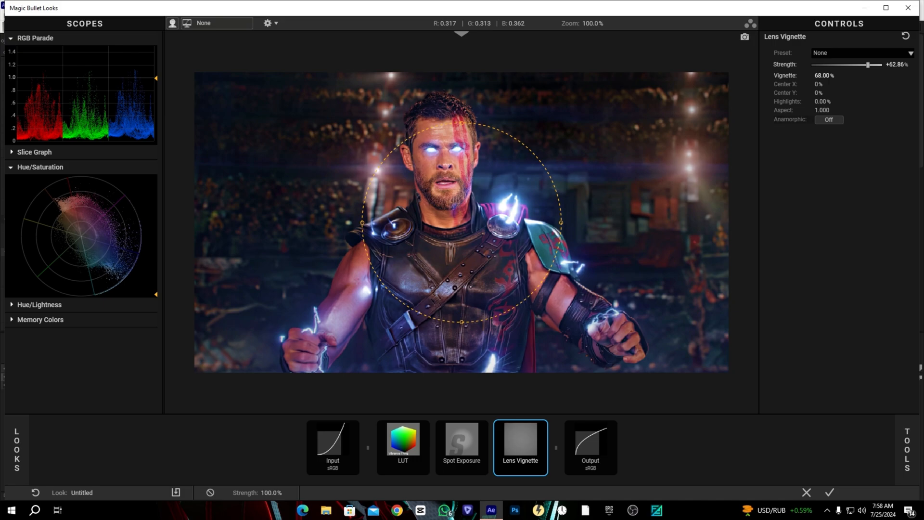
{"action": "left_click_drag", "start_coordinate": [867, 64], "coordinate": [873, 65]}
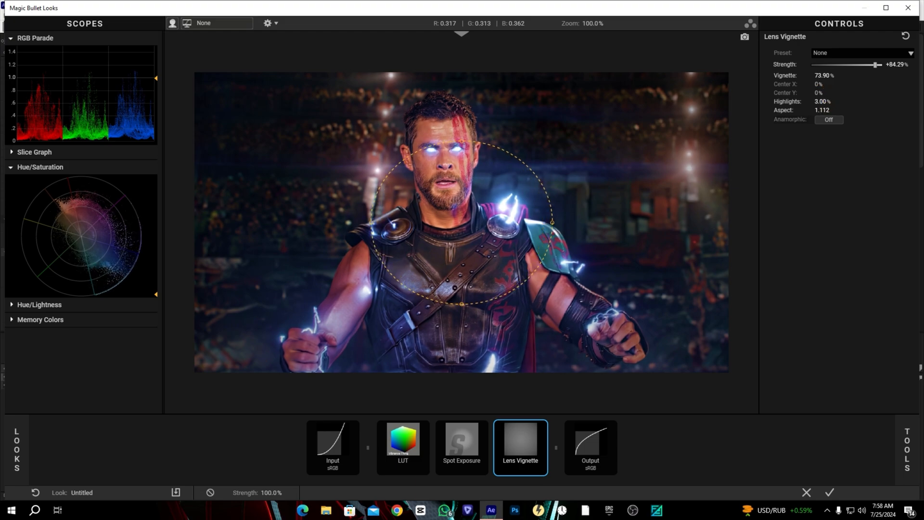
{"action": "left_click_drag", "start_coordinate": [551, 222], "coordinate": [525, 222]}
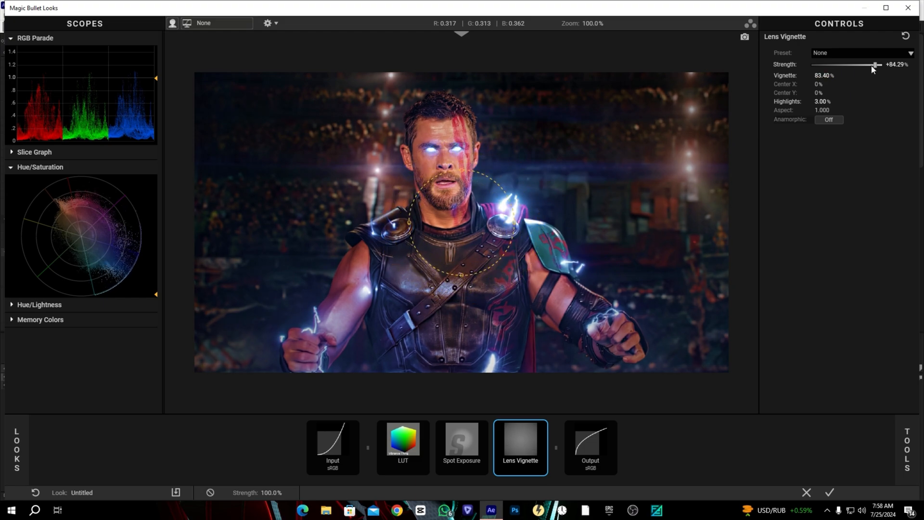
Step: Add a Hue/Saturation tool after the vignette and show its settings
{"action": "left_click_drag", "start_coordinate": [878, 65], "coordinate": [875, 65]}
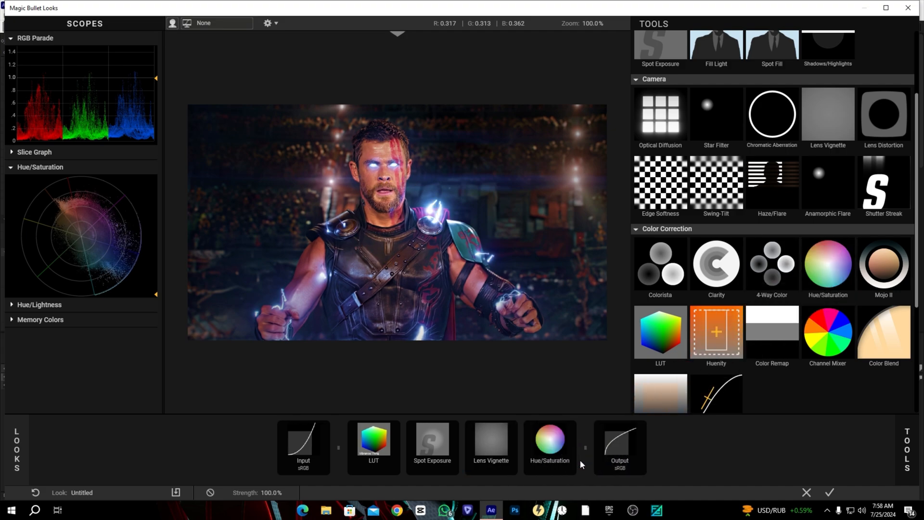
{"action": "left_click", "coordinate": [549, 446]}
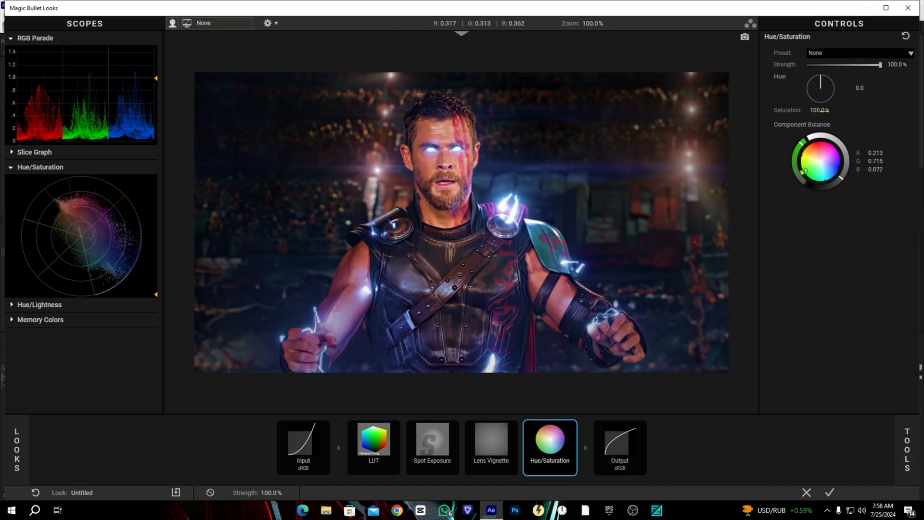